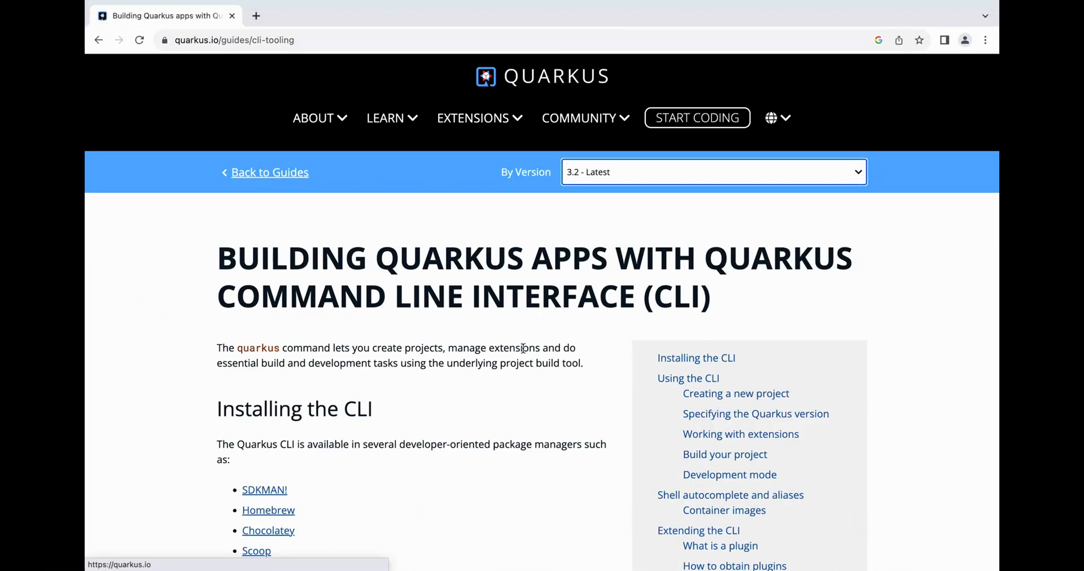
- Check the guide's By Version list, view the JBang/SDKMAN! install tabs, and search the web for 'sdkman'
left_click(712, 172)
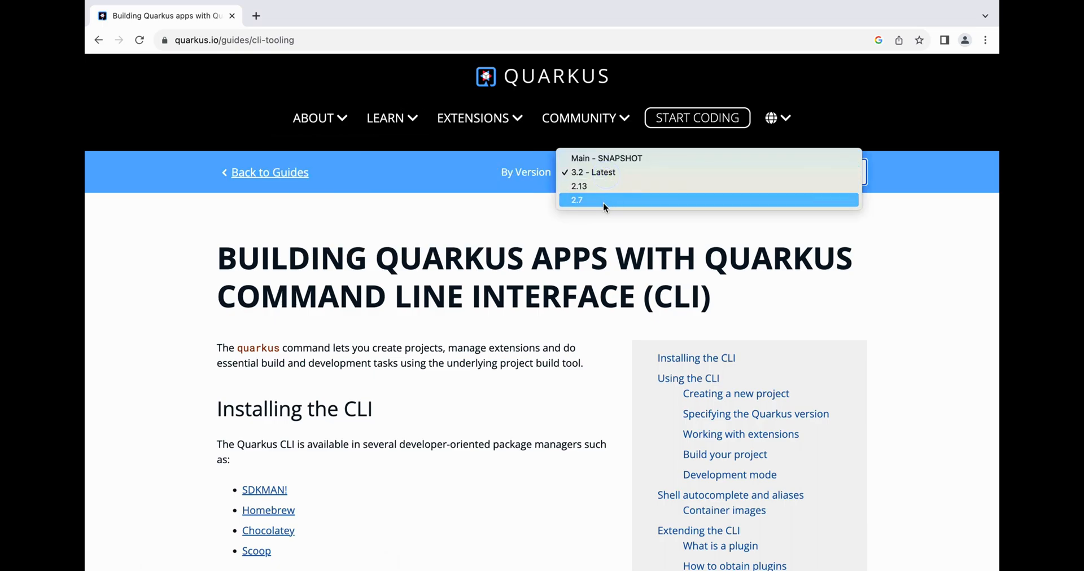
mouse_move(599, 172)
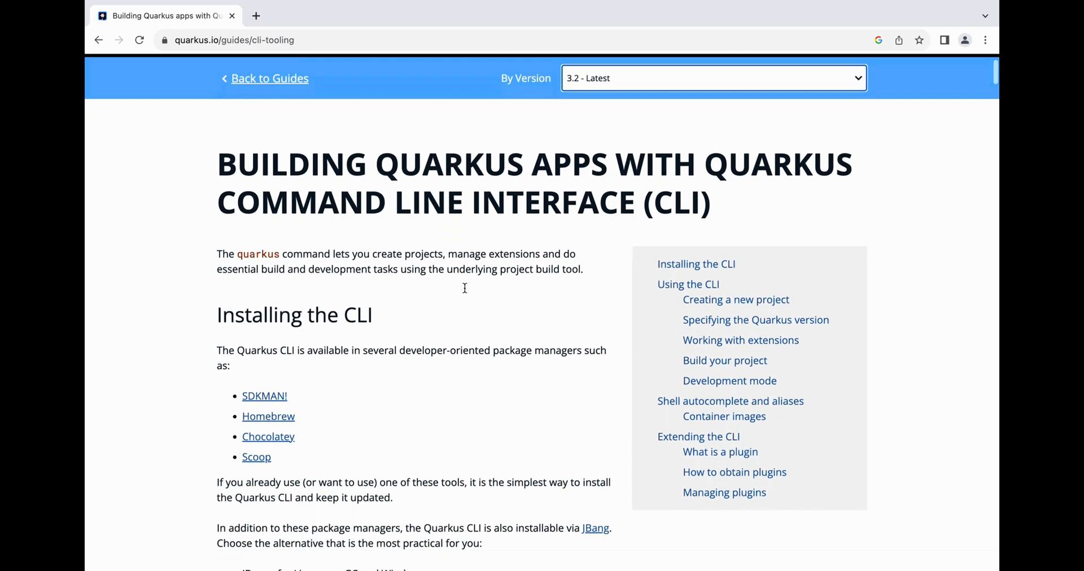
scroll("down", 3)
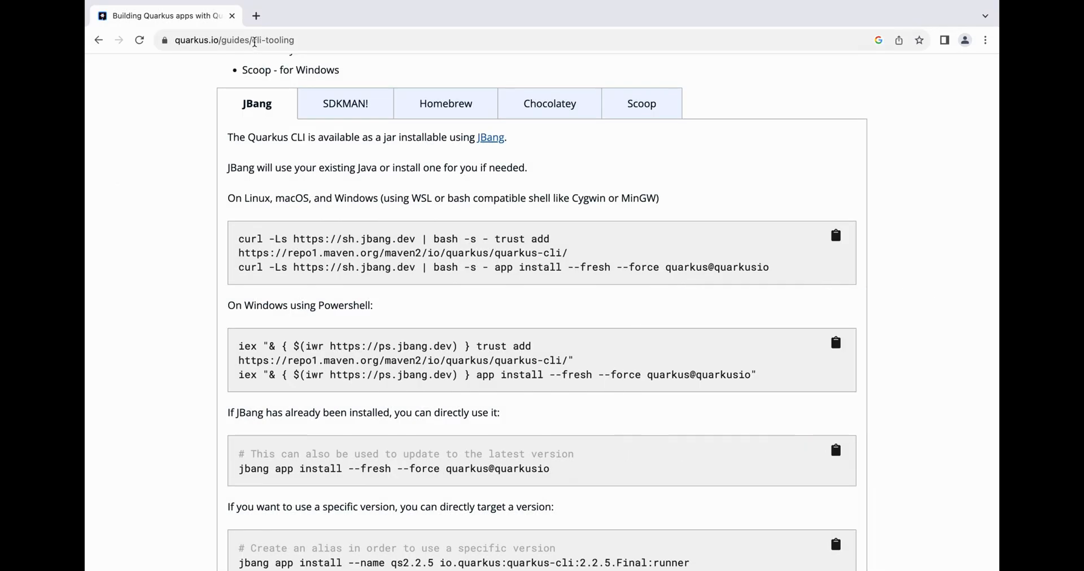
type("sdkman&oq=sdkman&aqs=chrome.0.69i59j0i512l4j69i60l3.2305j0j7&sourceid=chrome&ie=UTF-8")
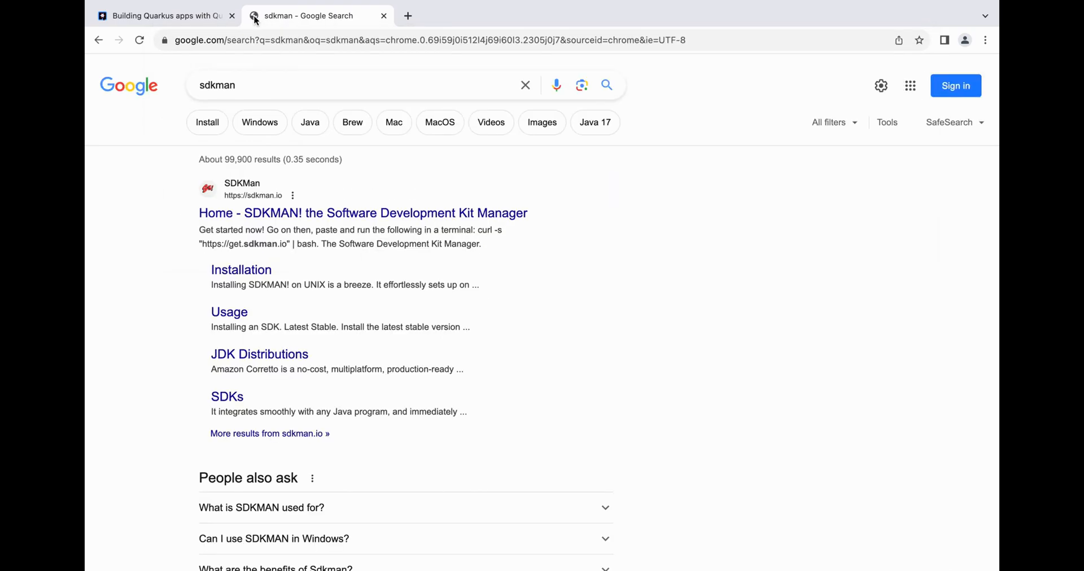
- From sdkman.io's Install page, select and copy the curl install command
left_click(363, 213)
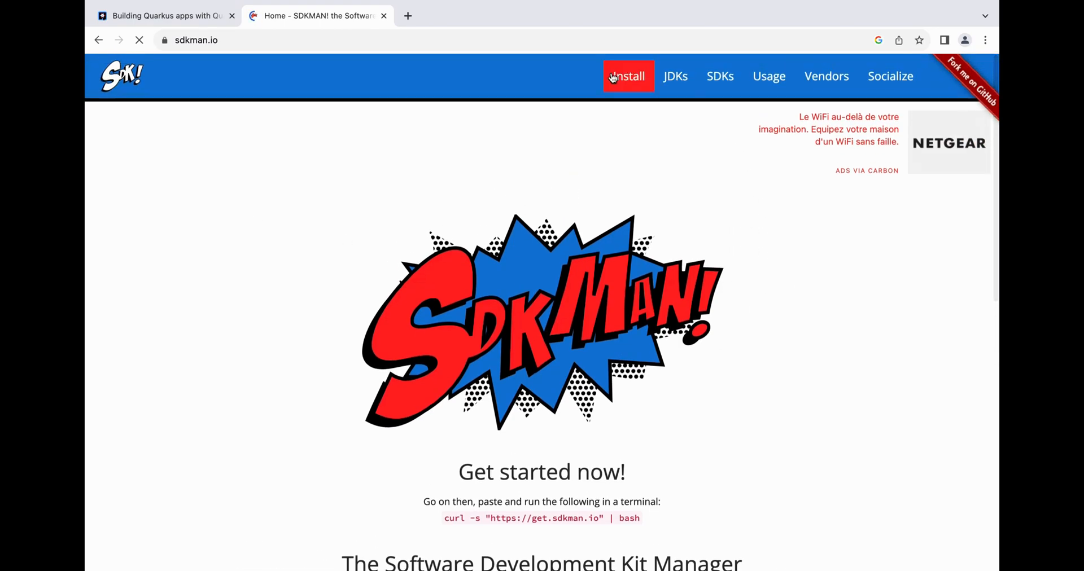
left_click(628, 76)
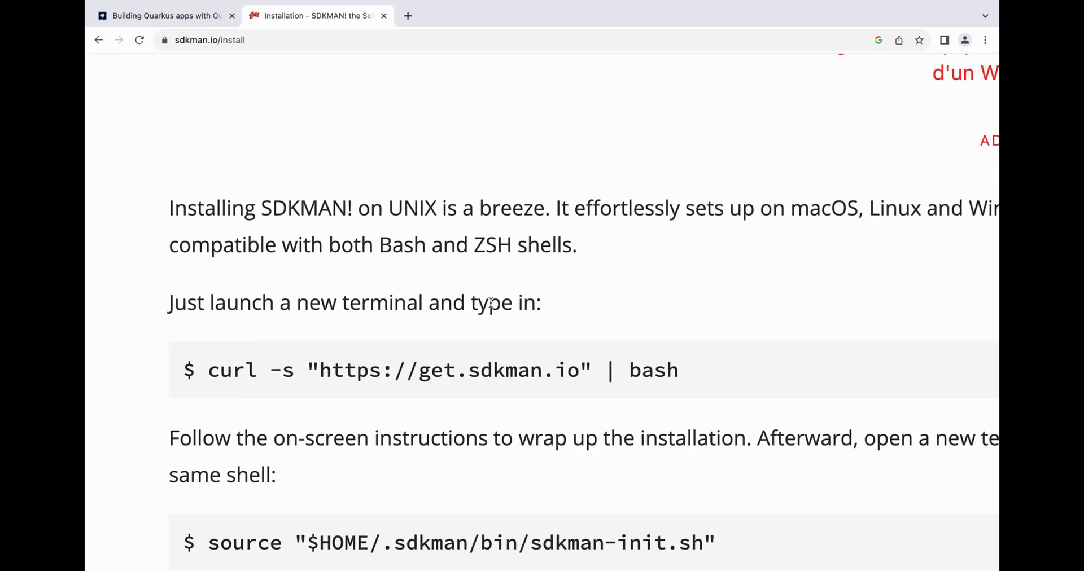
double_click(233, 370)
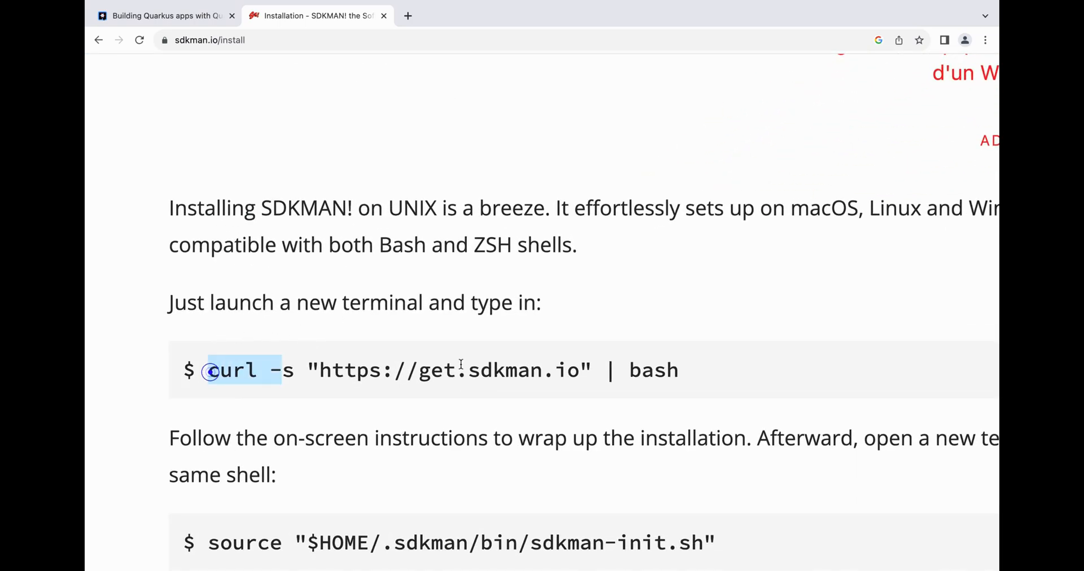
right_click(449, 370)
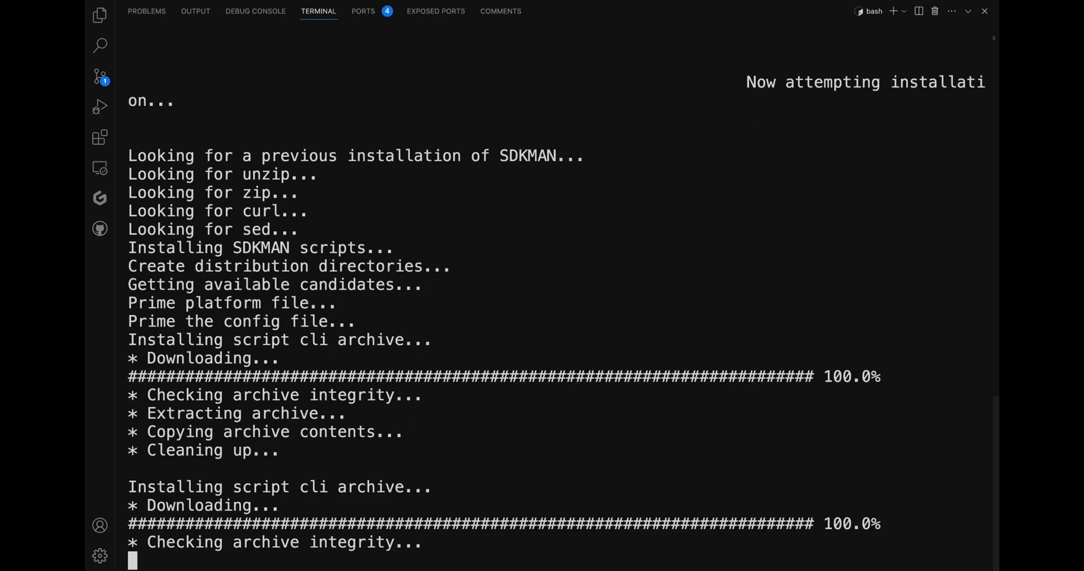
- Run the curl install, source sdkman-init.sh, and confirm 'sdk version' reports script 5.18.2
scroll("down", 3)
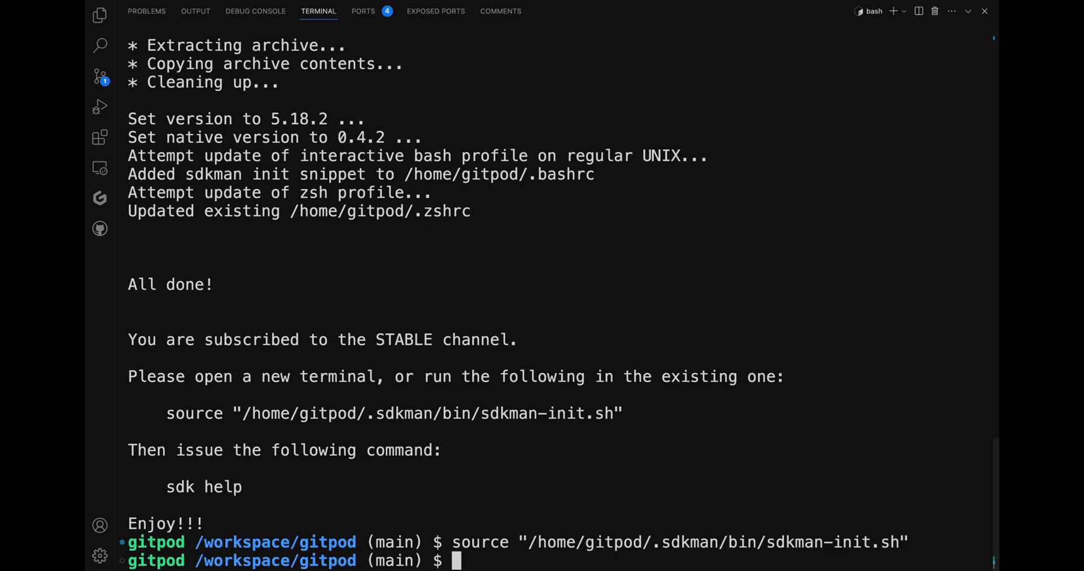
type("sdk version")
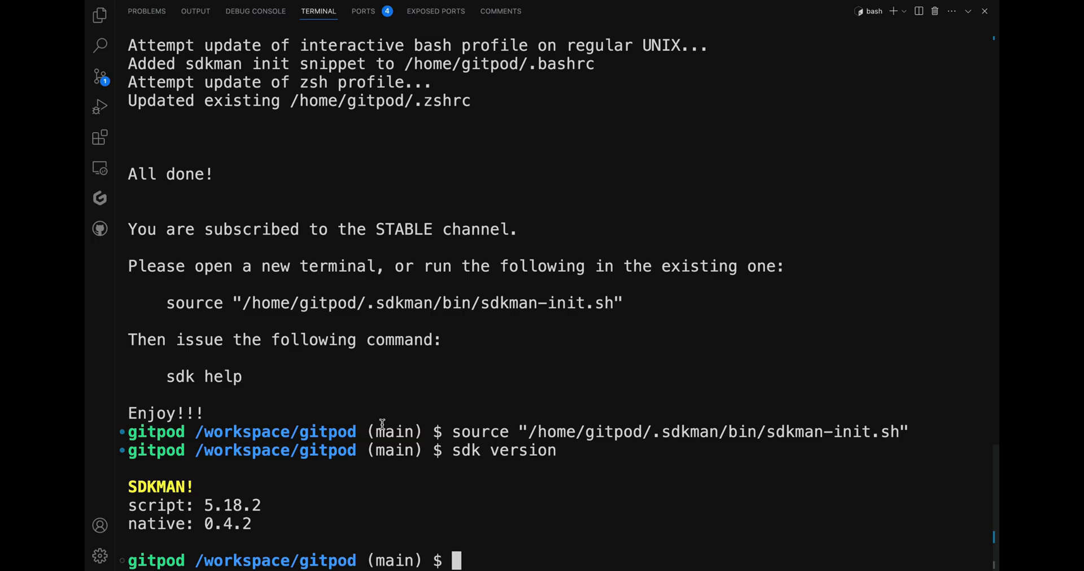
left_click(314, 16)
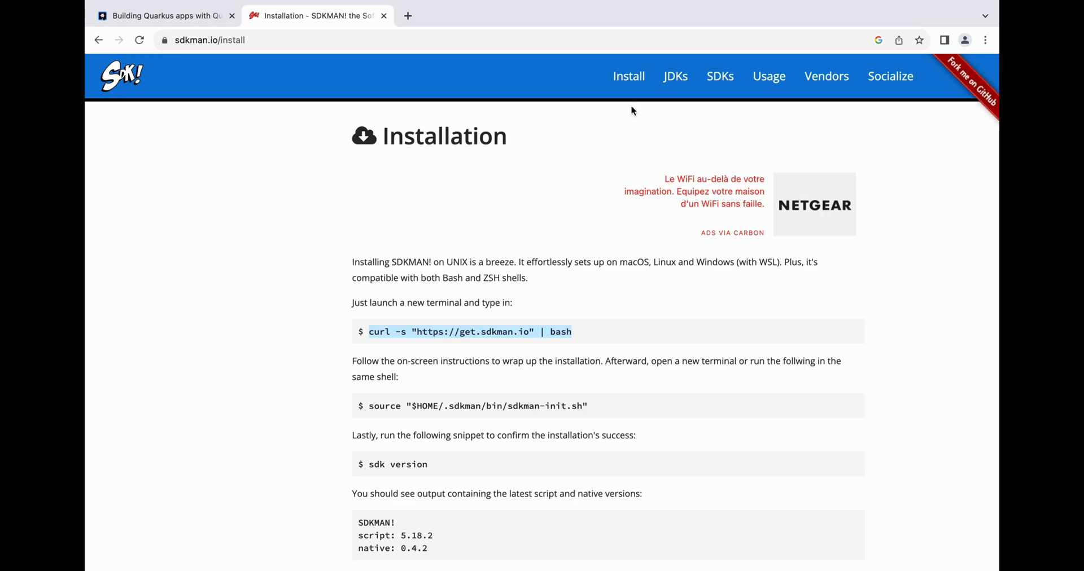
- View SDKMAN's JDK Distributions page and jump to the Mandrel - Red Hat entry
left_click(674, 76)
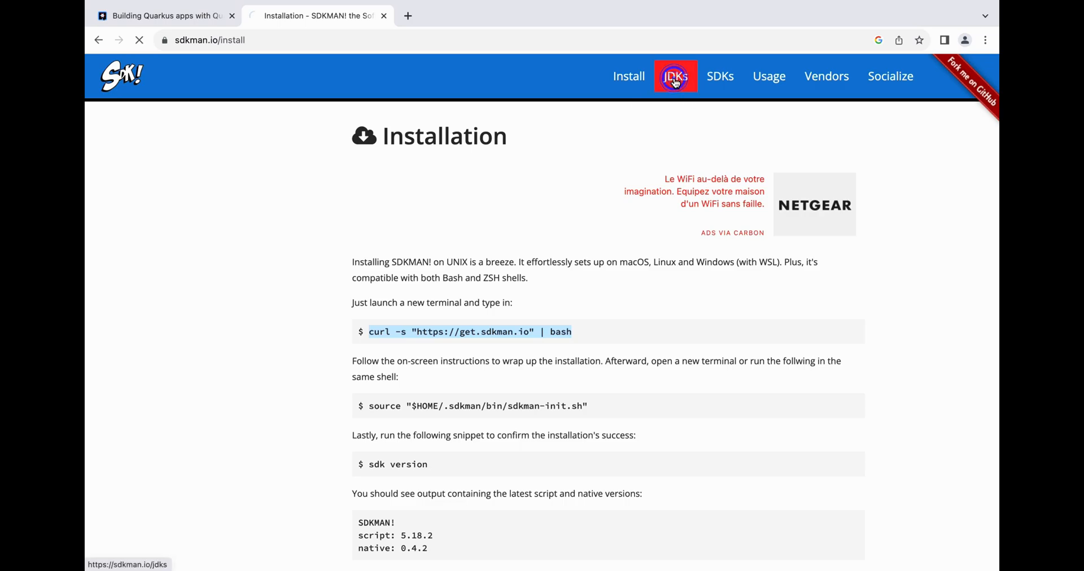
left_click(675, 76)
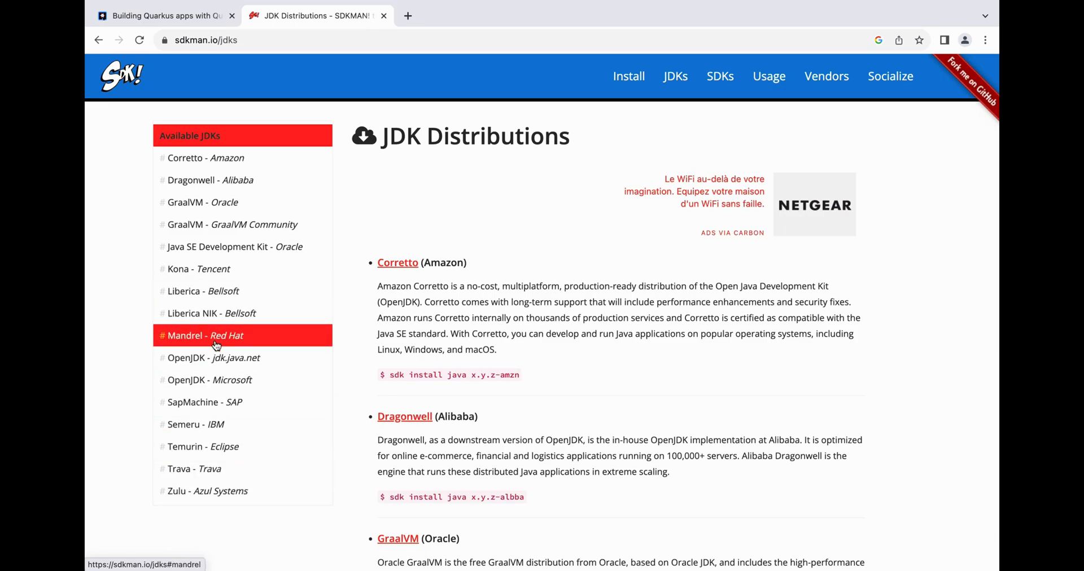
left_click(212, 357)
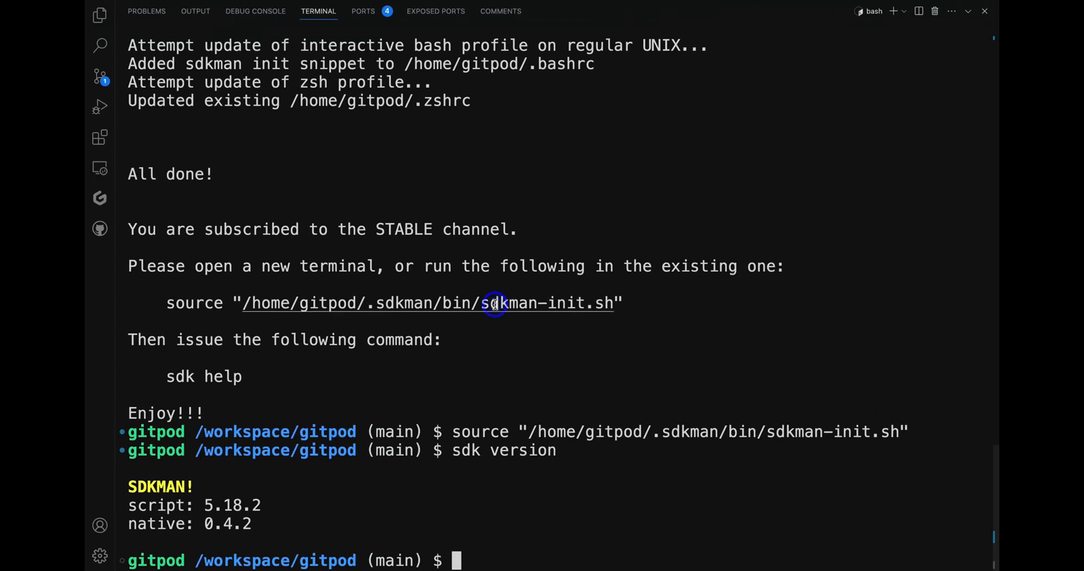
- Install Java and Quarkus with sdk install, then confirm 'quarkus --version' reports 3.3.0
type("sdk install java 20-open")
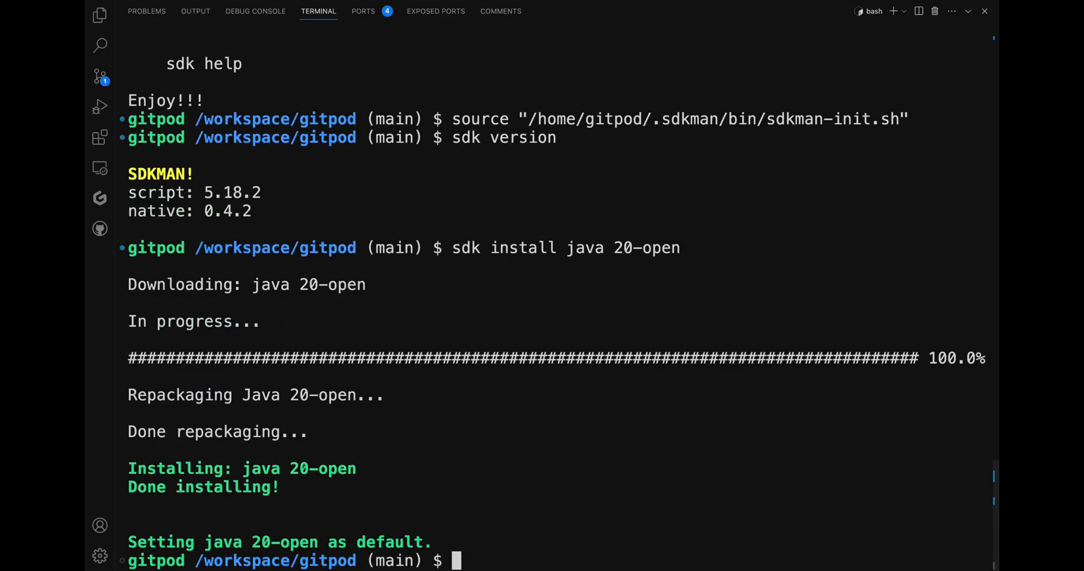
mouse_move(664, 437)
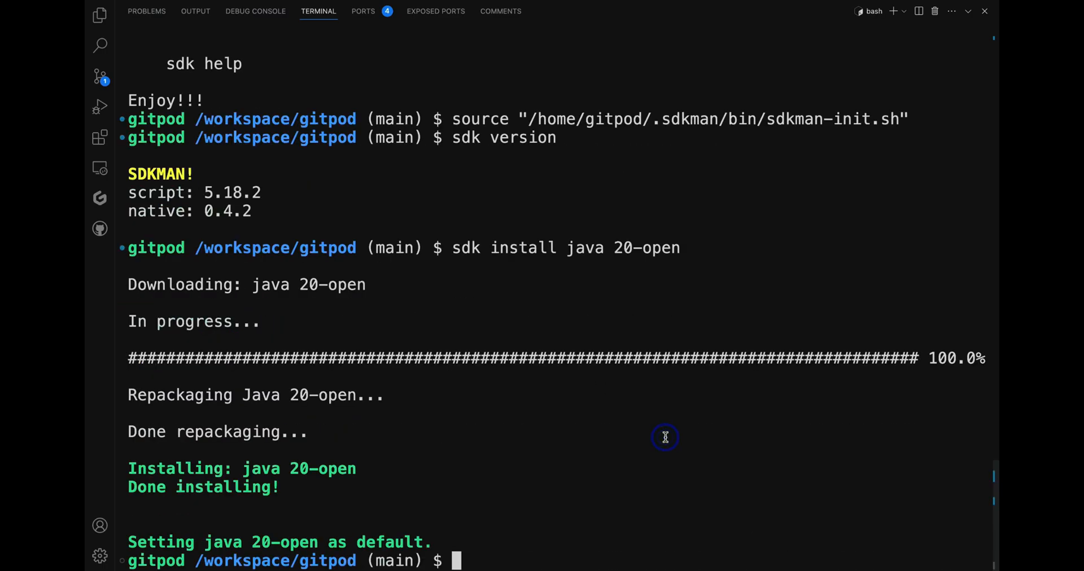
type("sdk install quarkus")
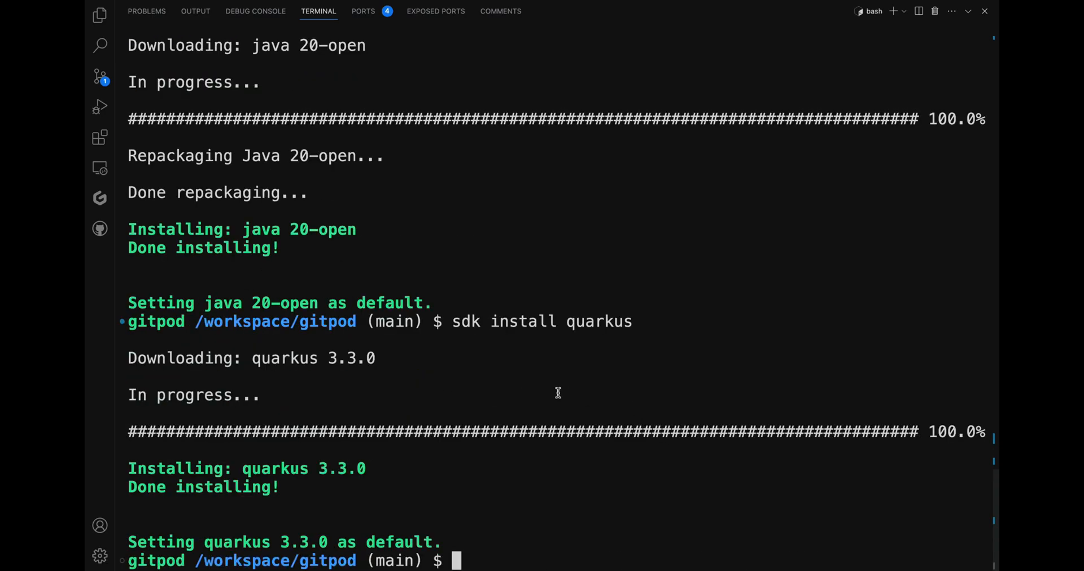
double_click(303, 542)
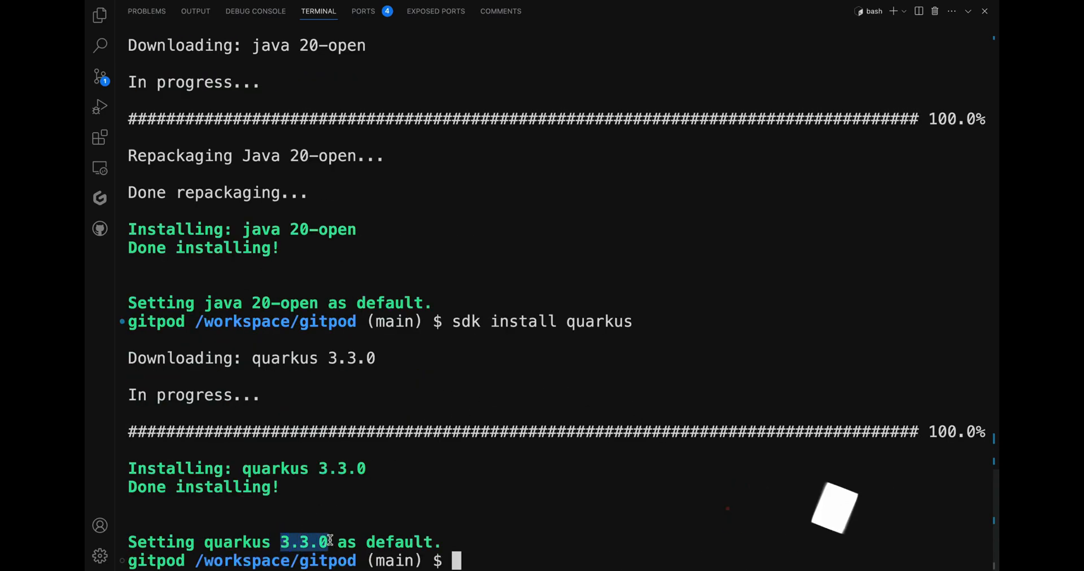
type("quarkus --ver")
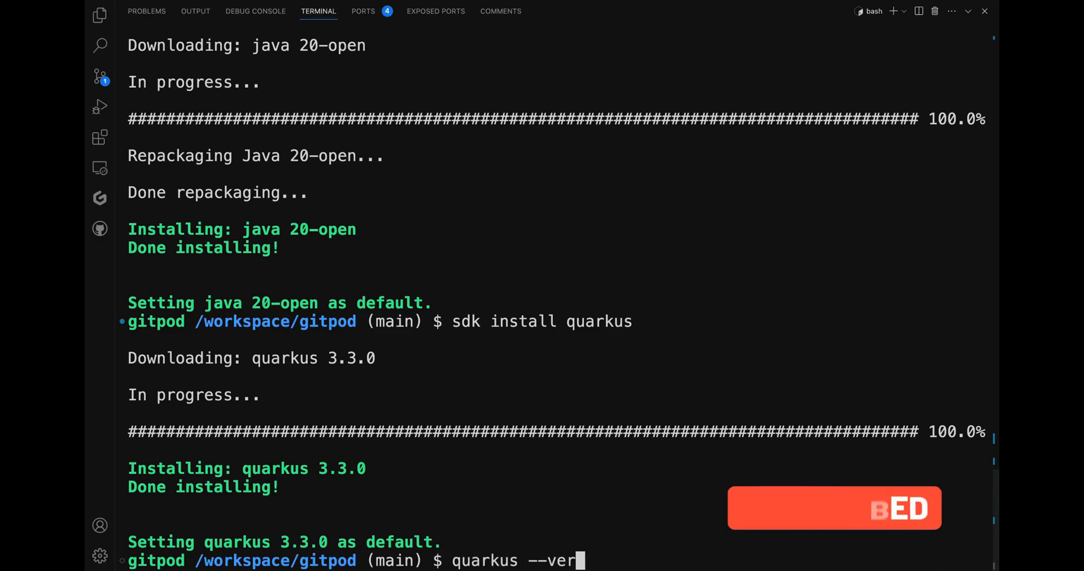
type("sion")
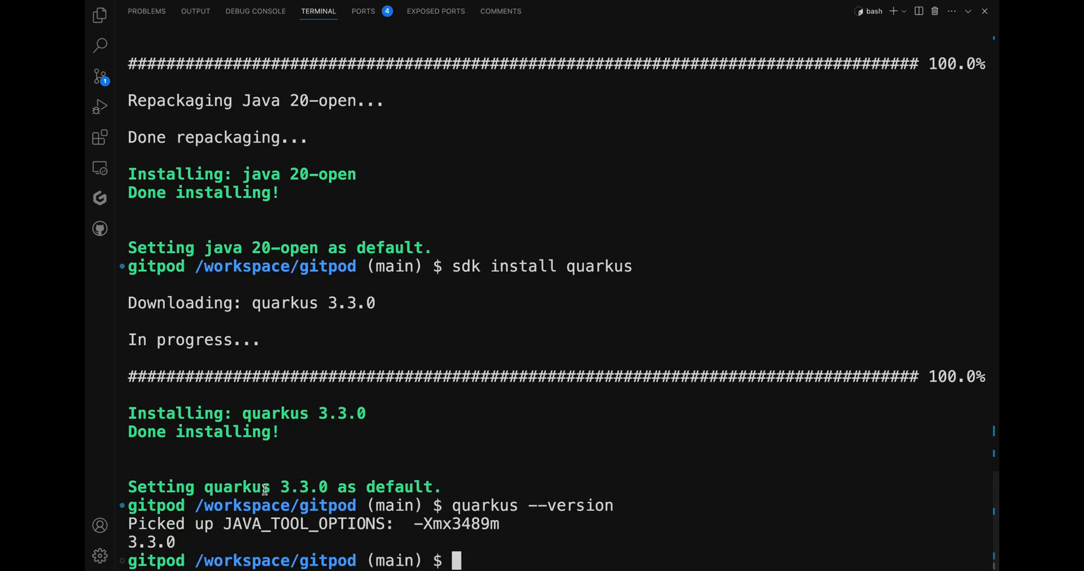
double_click(150, 542)
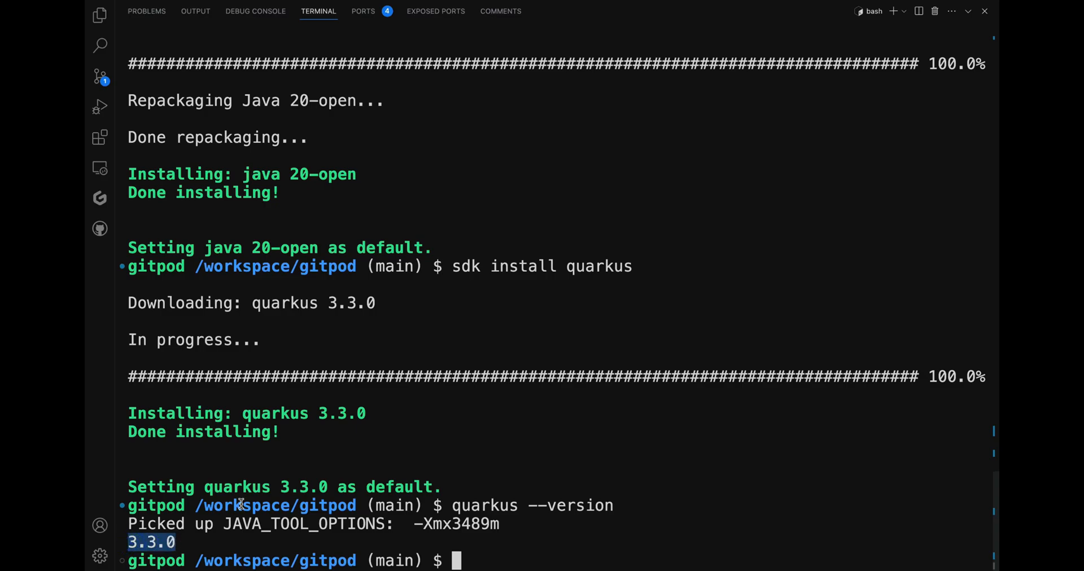
- Run 'sdk upgrade quarkus' and see it report Quarkus is already up to date
type("sdk")
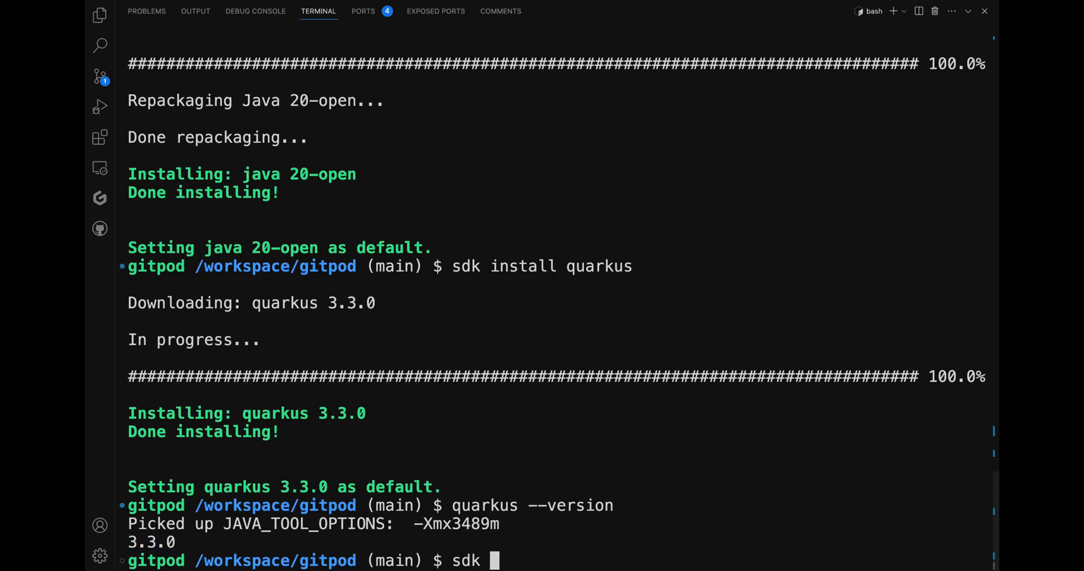
type("upgr")
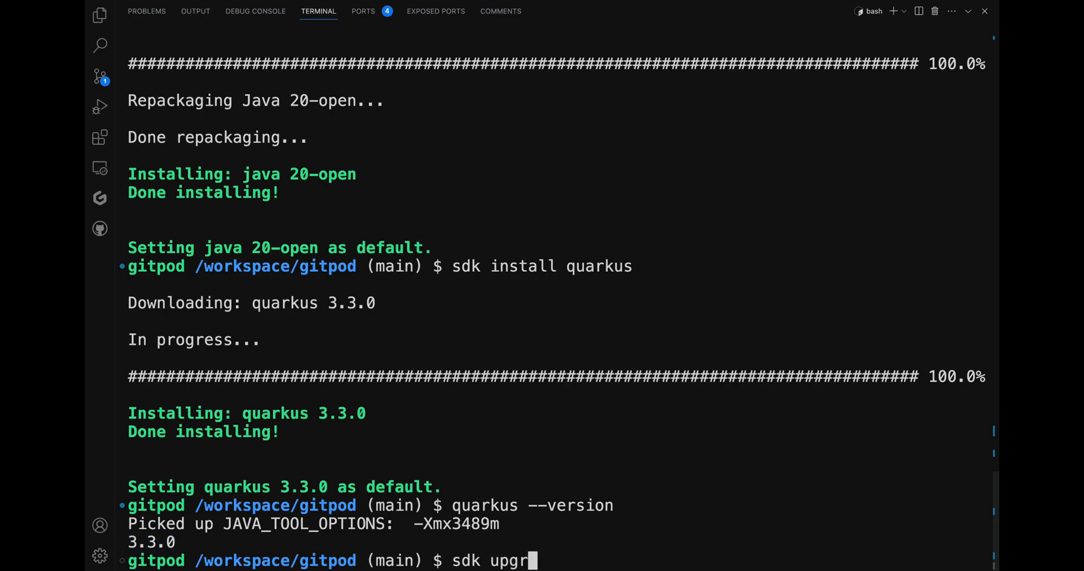
type("ade quarkus")
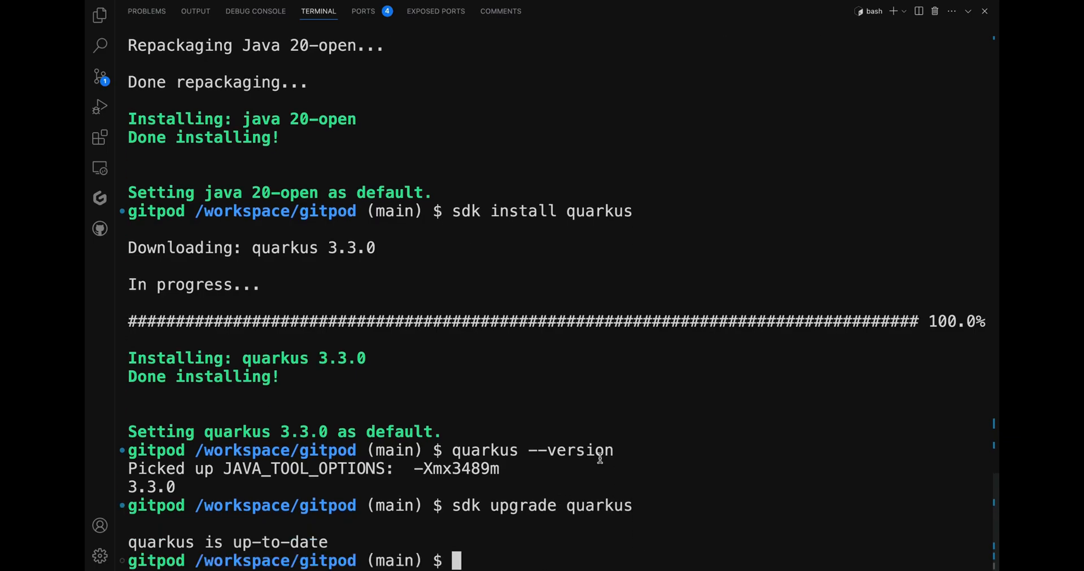
mouse_move(277, 521)
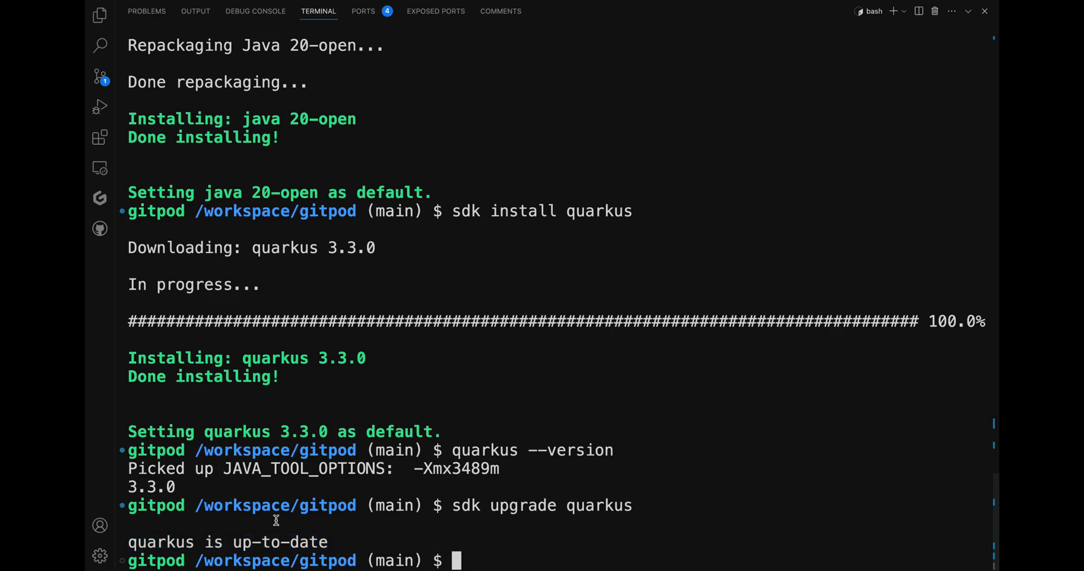
mouse_move(576, 534)
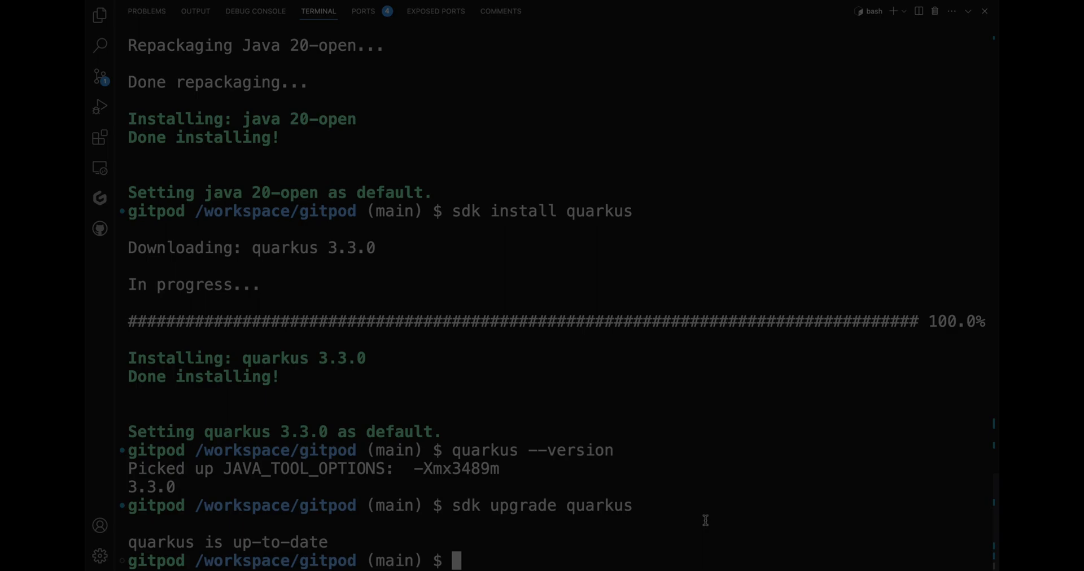
- Run 'quarkus' to print the CLI usage and scroll through the full options and command list
type("quarkus")
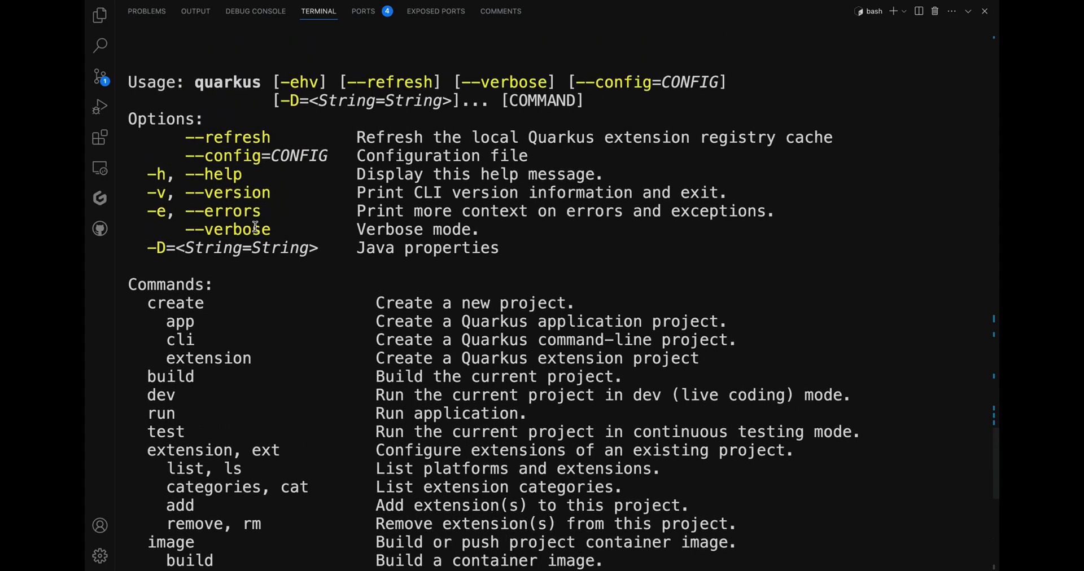
double_click(228, 100)
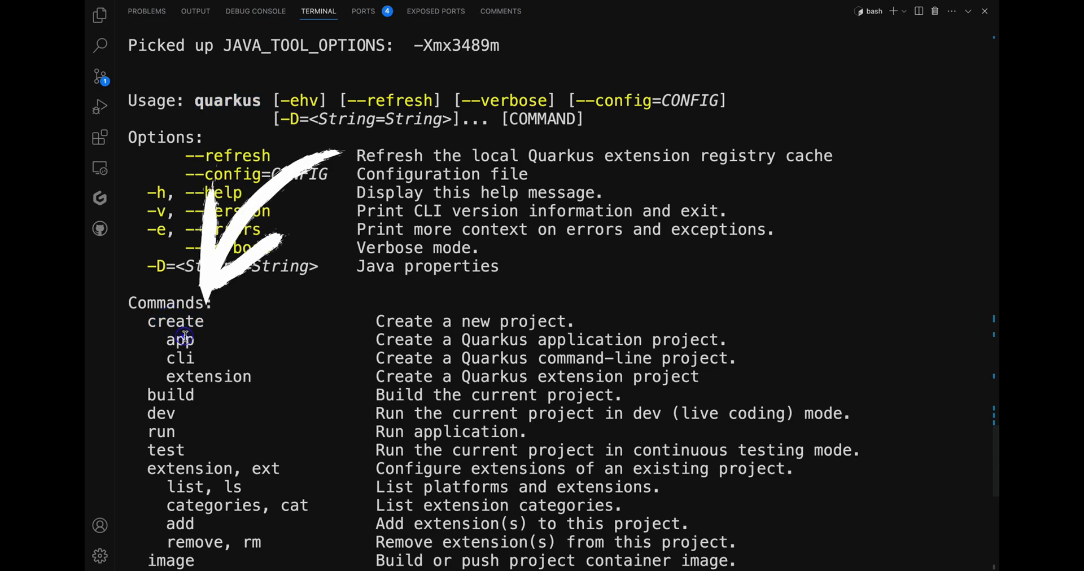
double_click(179, 357)
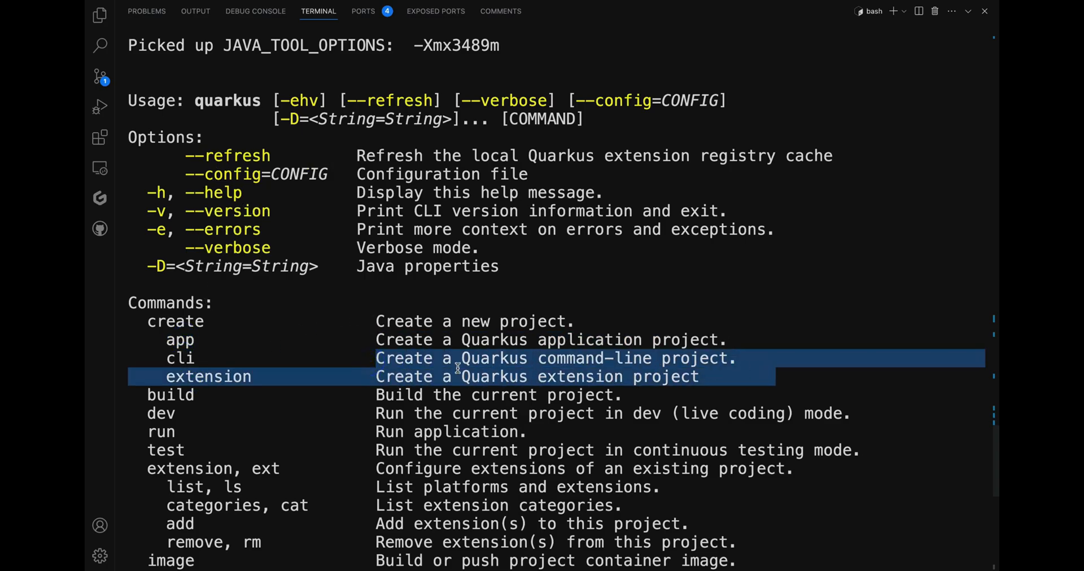
mouse_move(419, 358)
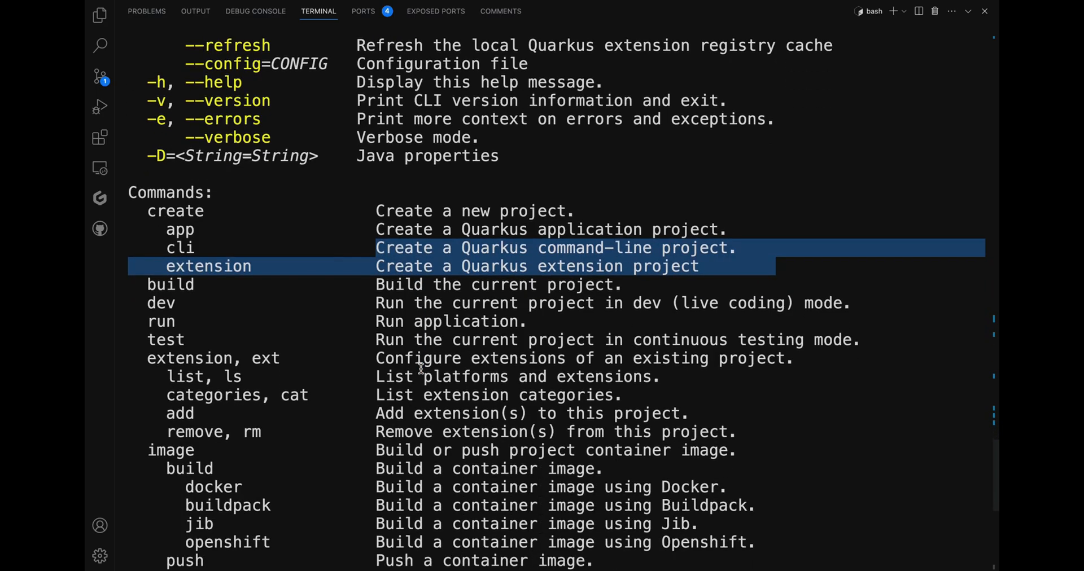
scroll("down", 3)
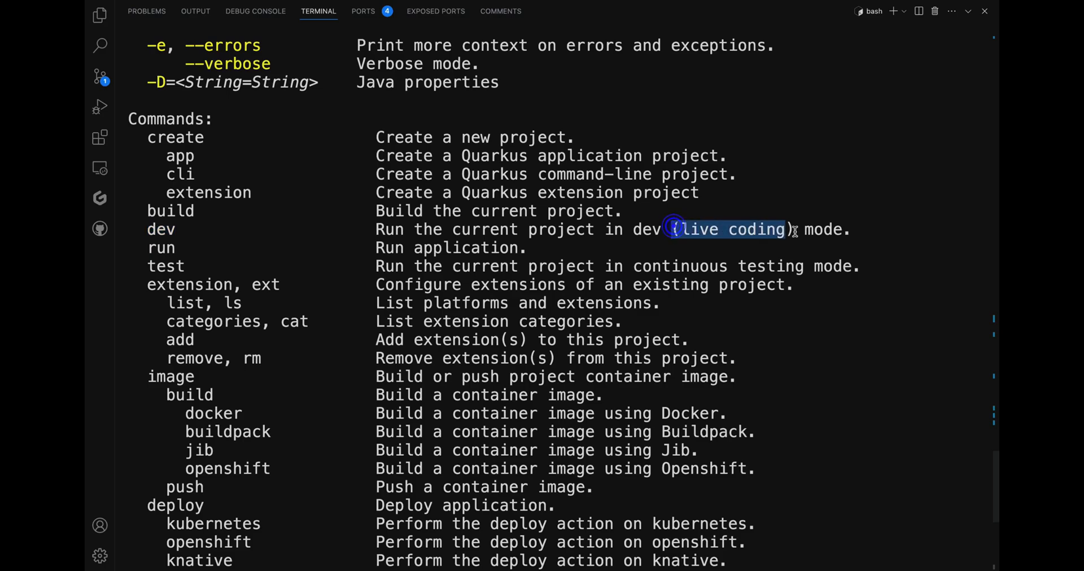
scroll("down", 3)
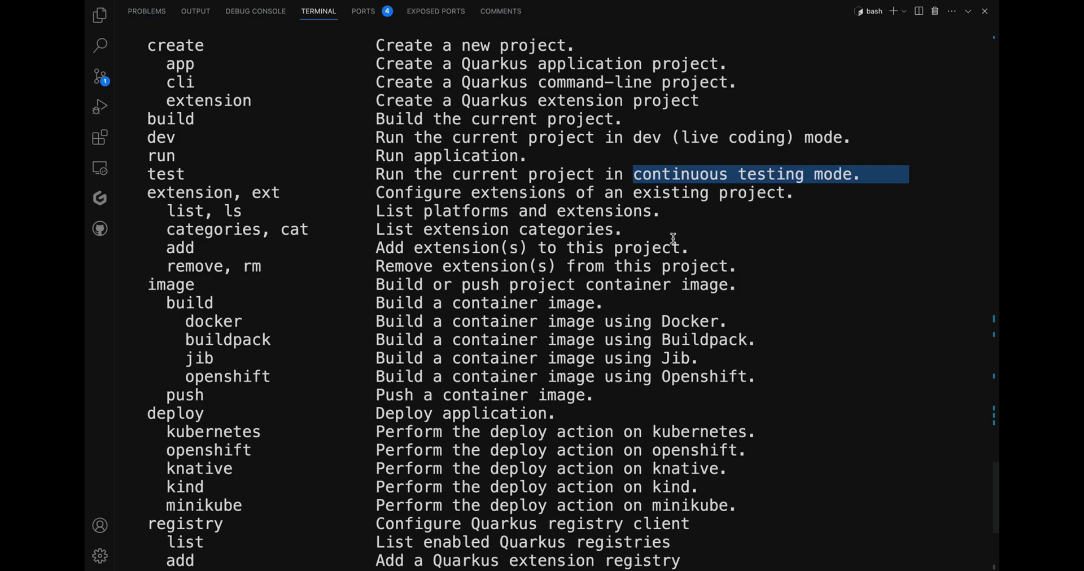
scroll("down", 3)
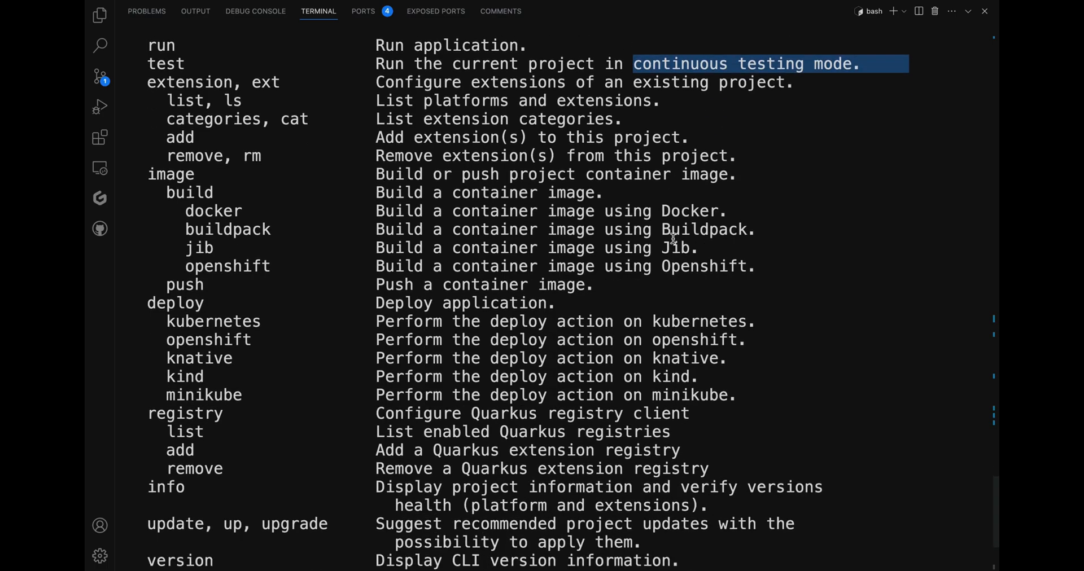
scroll("down", 3)
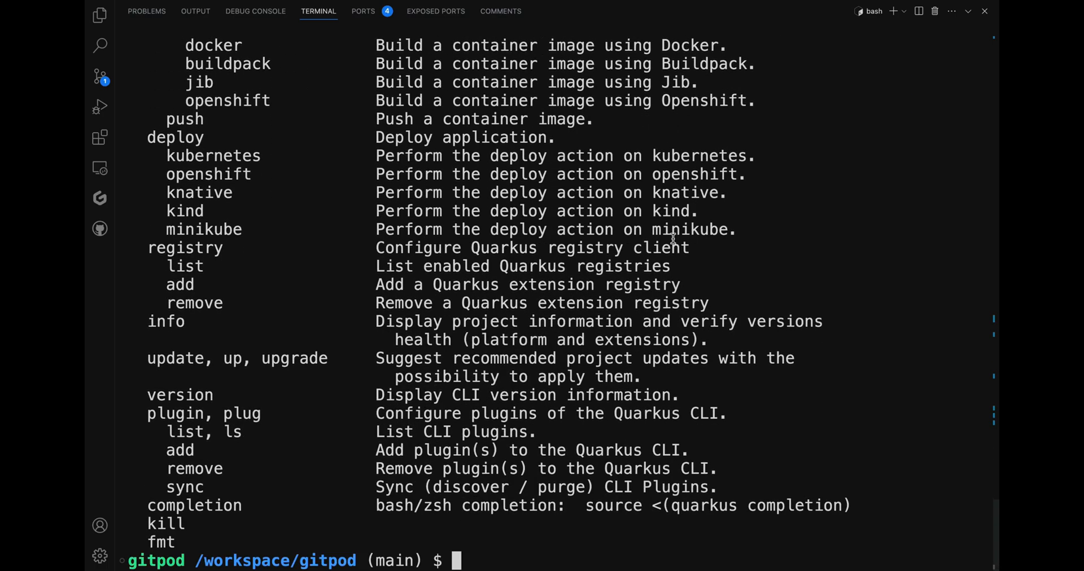
- Run 'quarkus create --help' to list the app, cli and extension project types
type("quark")
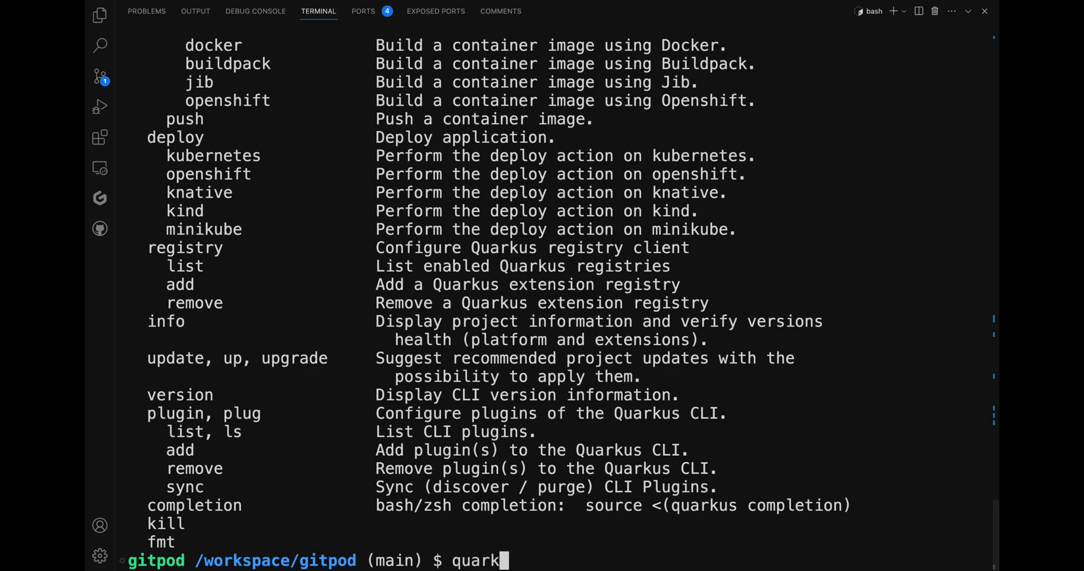
type("us create")
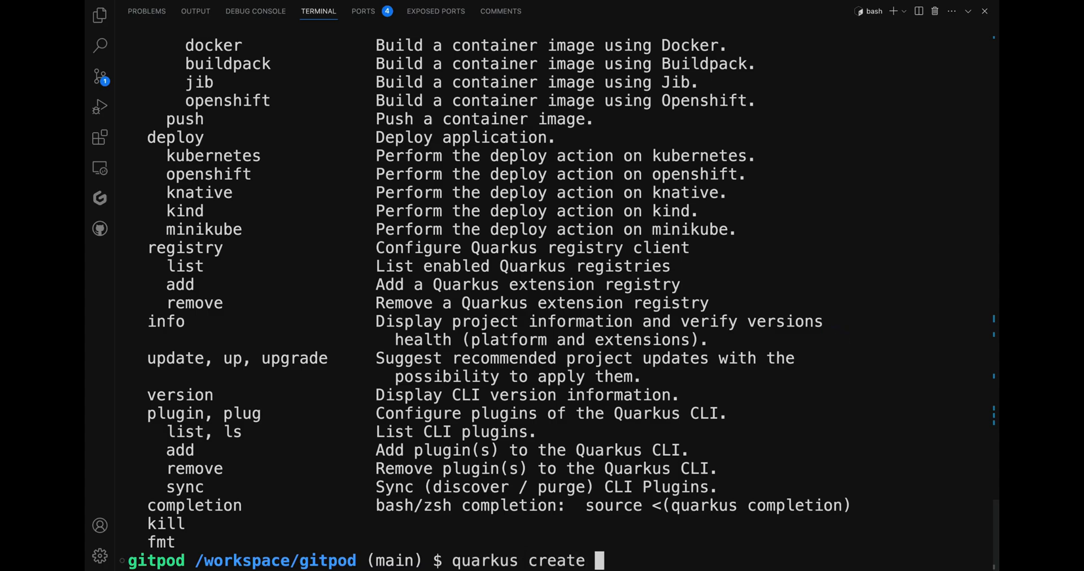
type("--help")
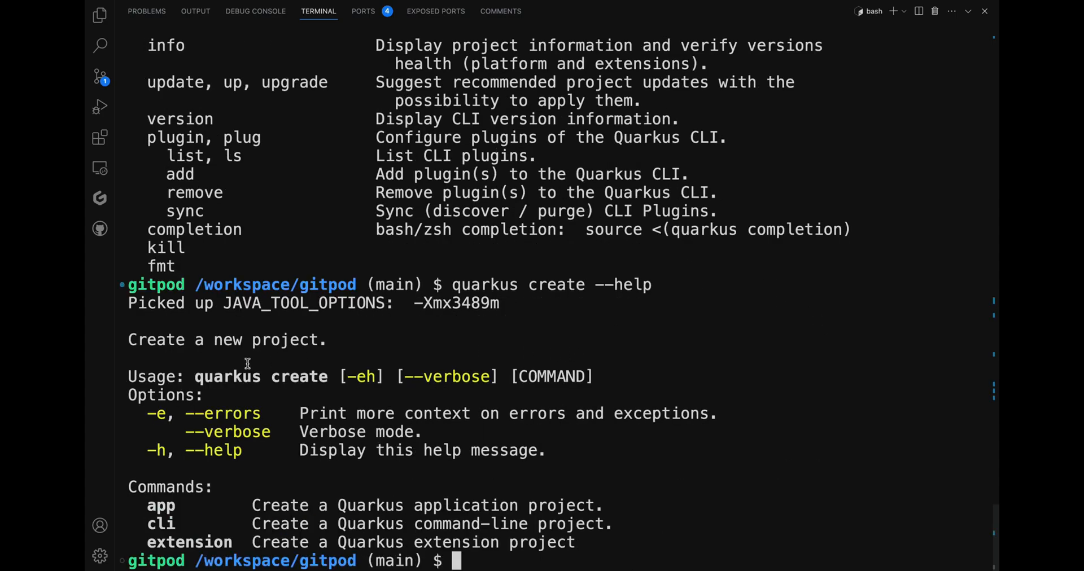
double_click(299, 376)
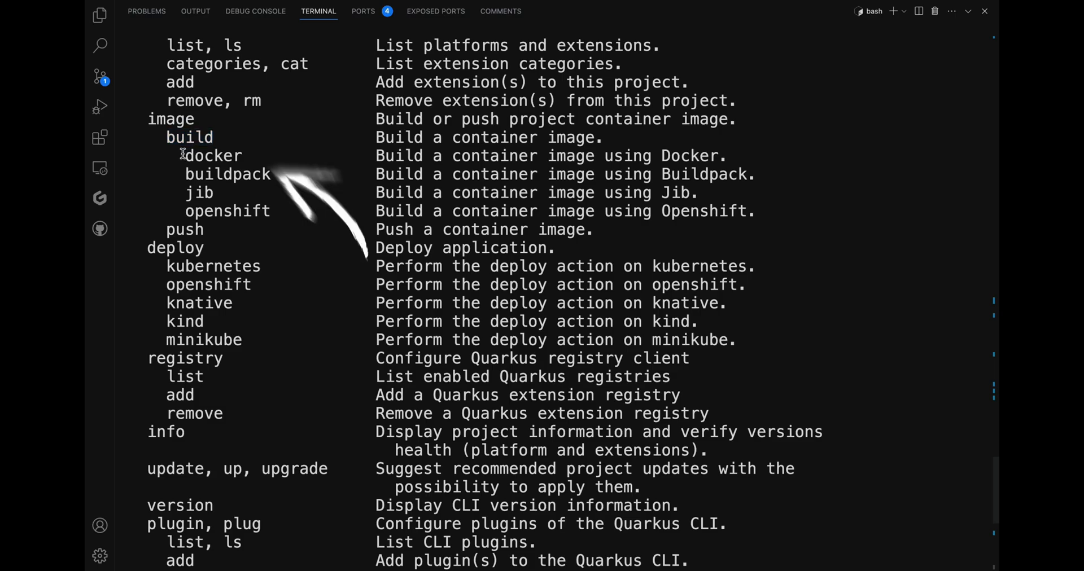
left_click_drag(180, 155, 754, 211)
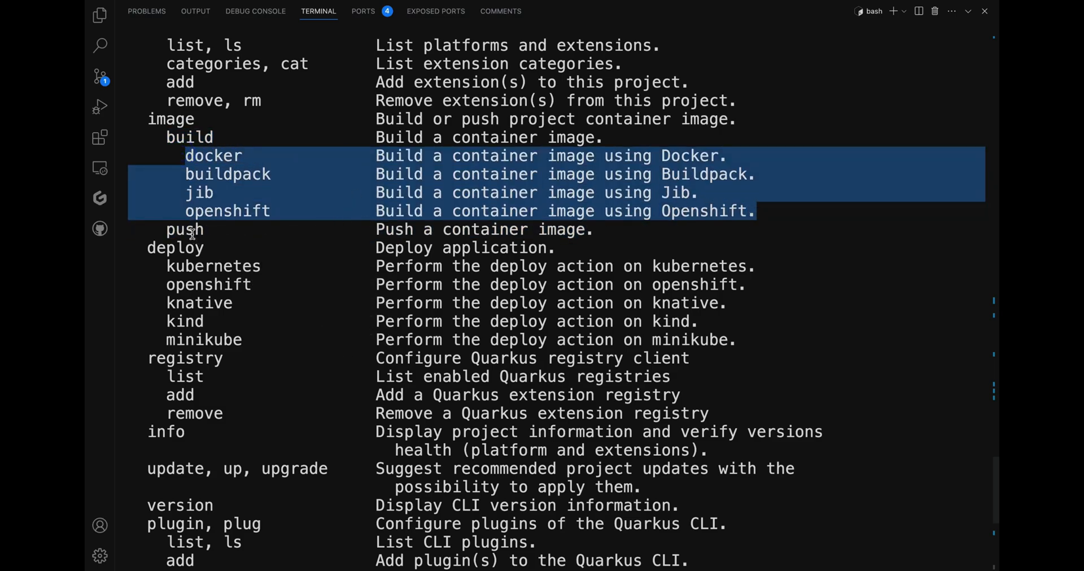
double_click(175, 247)
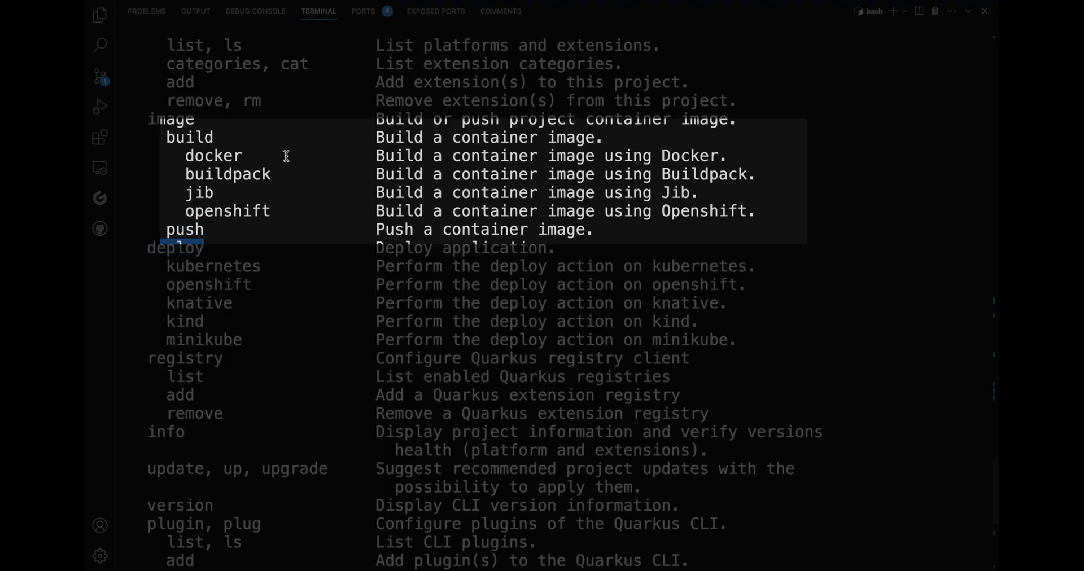
double_click(227, 174)
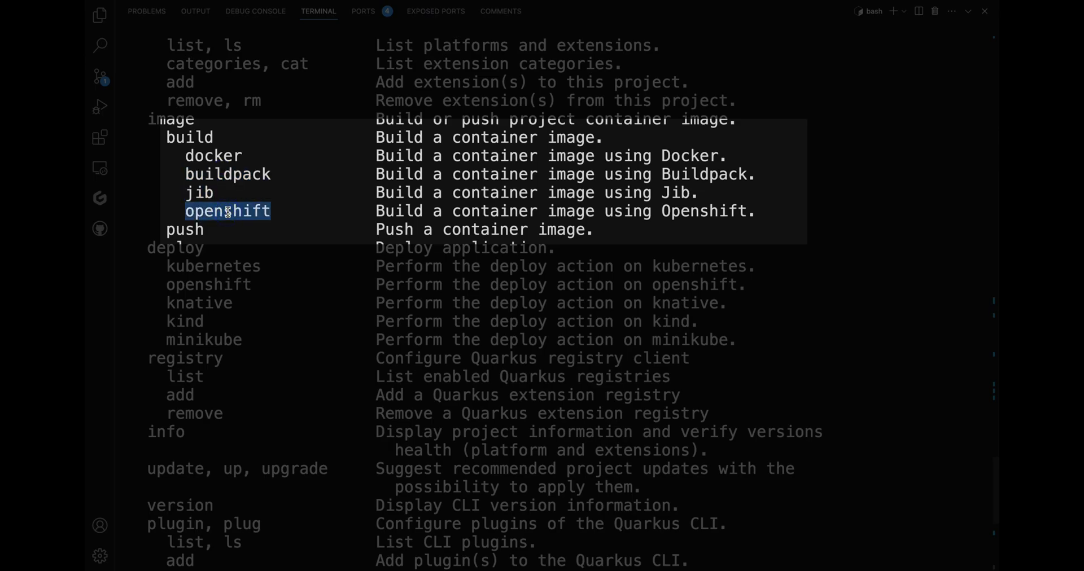
mouse_move(406, 323)
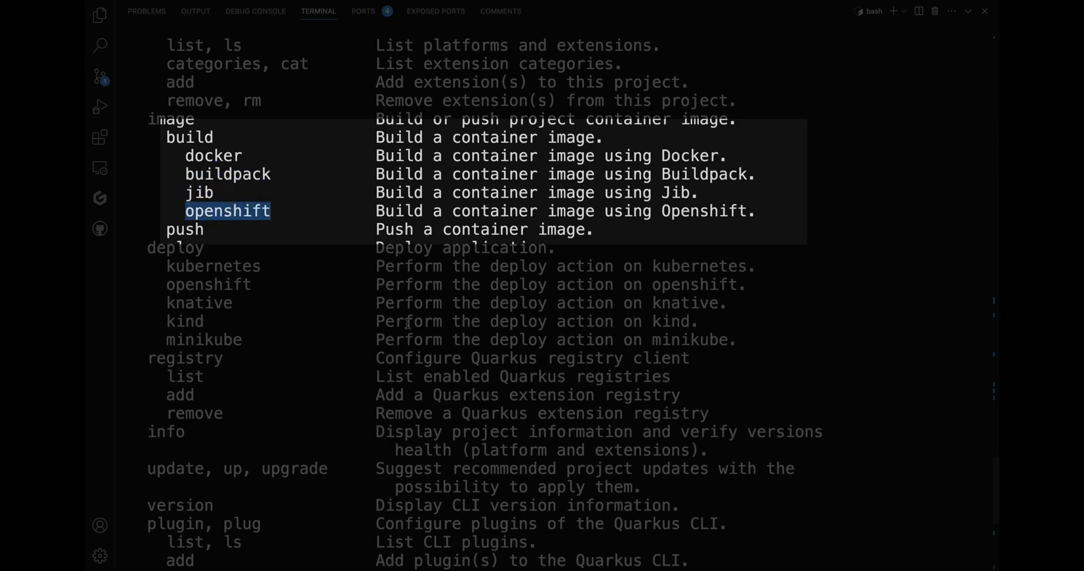